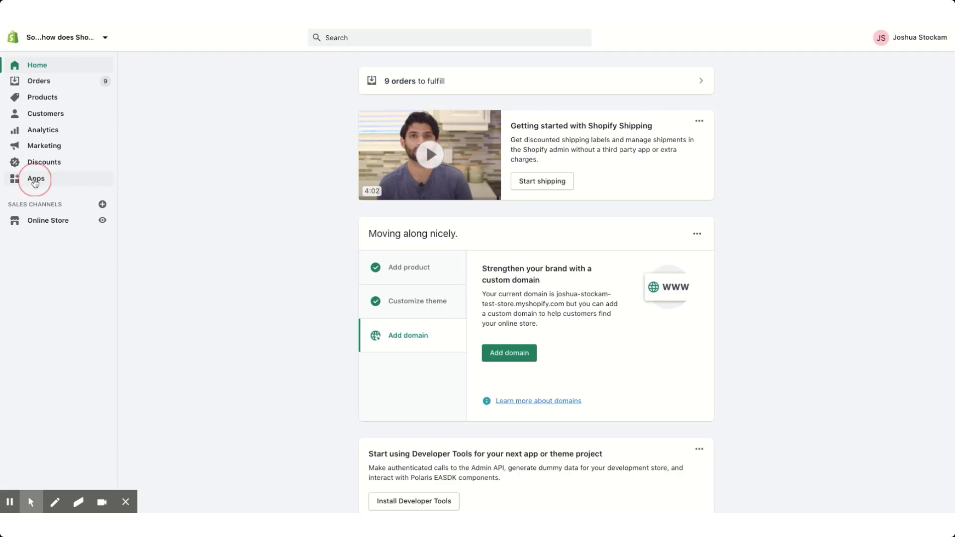
Go to the Apps section and scroll down to the Manage private apps link.
{"action": "left_click", "coordinate": [36, 179]}
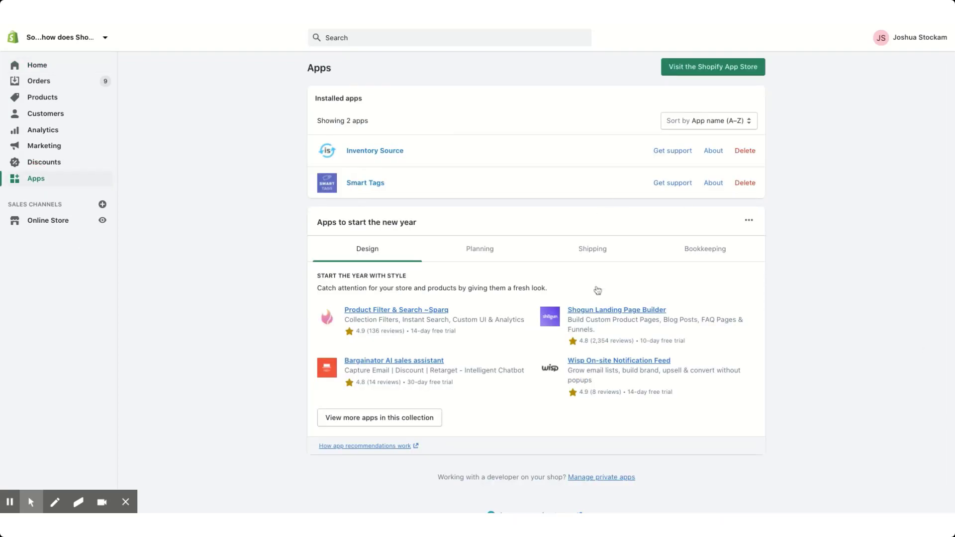
{"action": "mouse_move", "coordinate": [426, 182]}
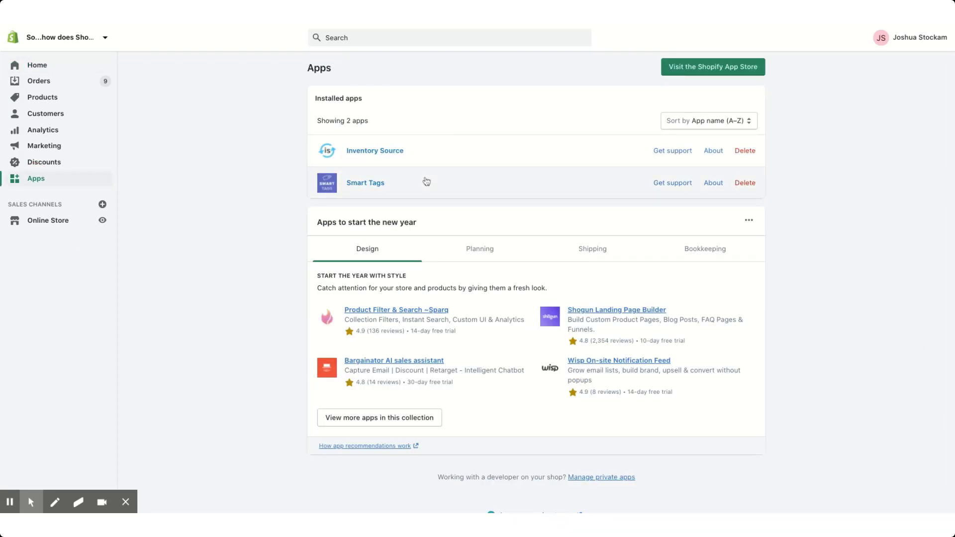
{"action": "scroll", "scroll_direction": "down", "scroll_amount": 3}
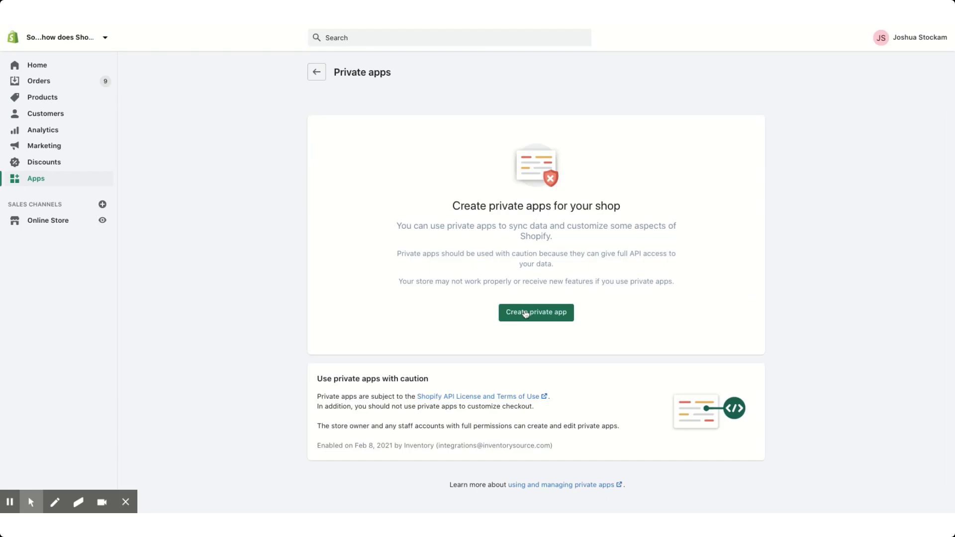
{"action": "left_click", "coordinate": [535, 312]}
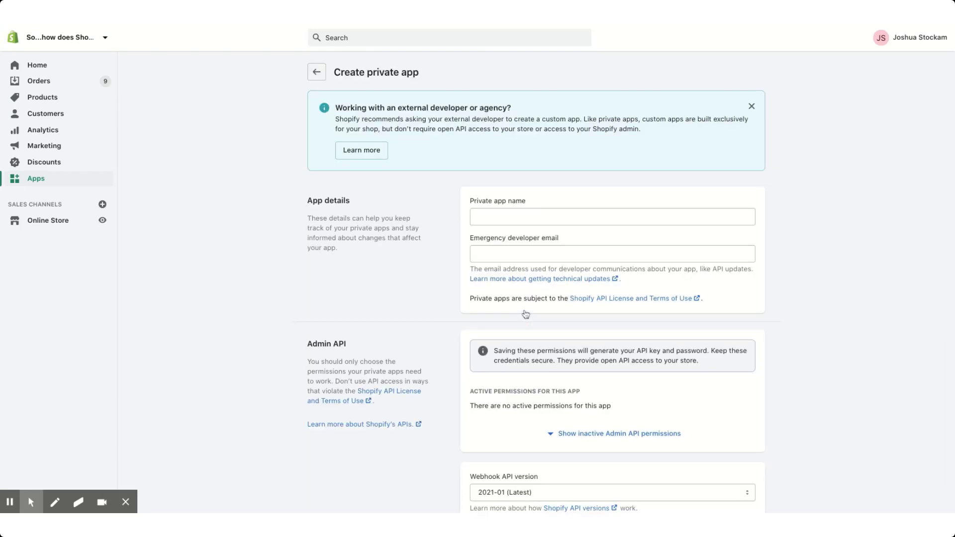
{"action": "left_click", "coordinate": [611, 217]}
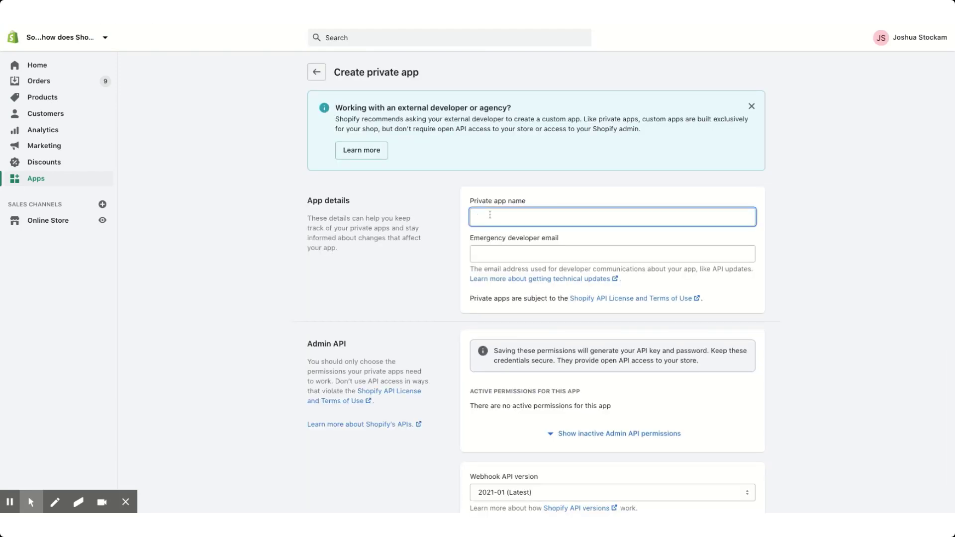
{"action": "type", "text": "Flxpoin"}
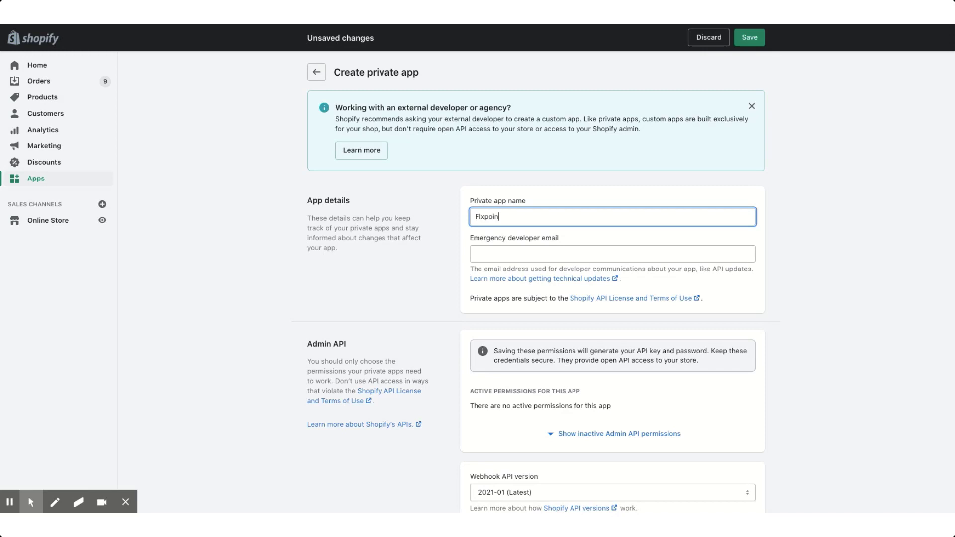
{"action": "left_click", "coordinate": [612, 254]}
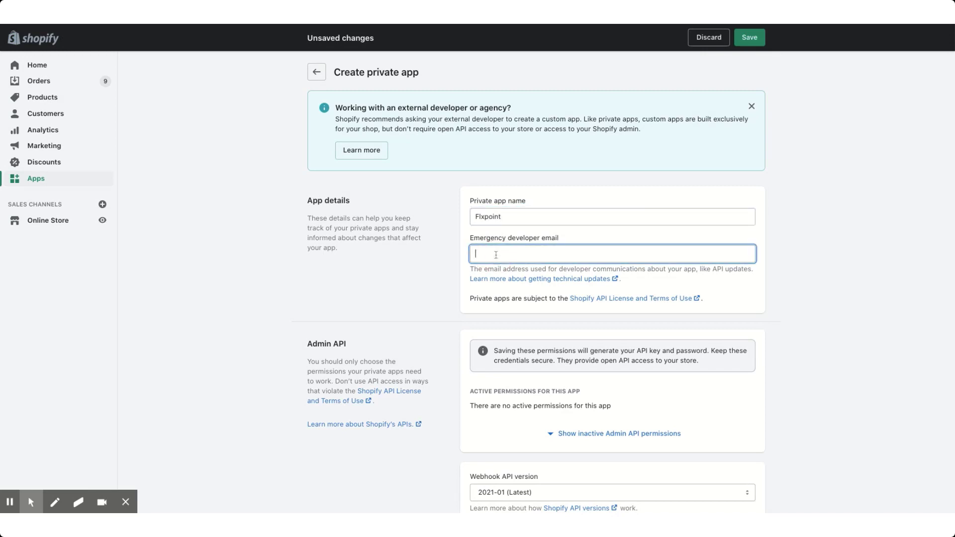
{"action": "type", "text": "test@test.com"}
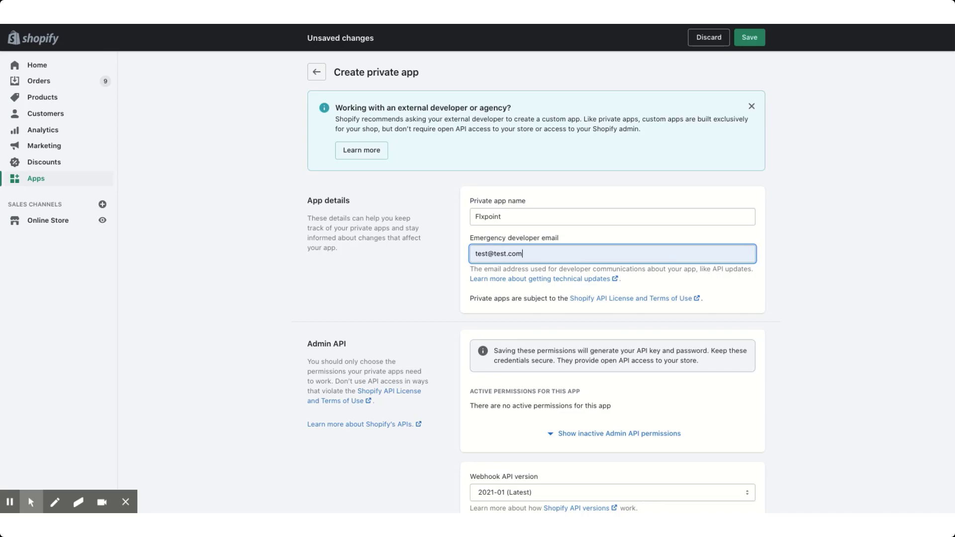
{"action": "scroll", "scroll_direction": "down", "scroll_amount": 3}
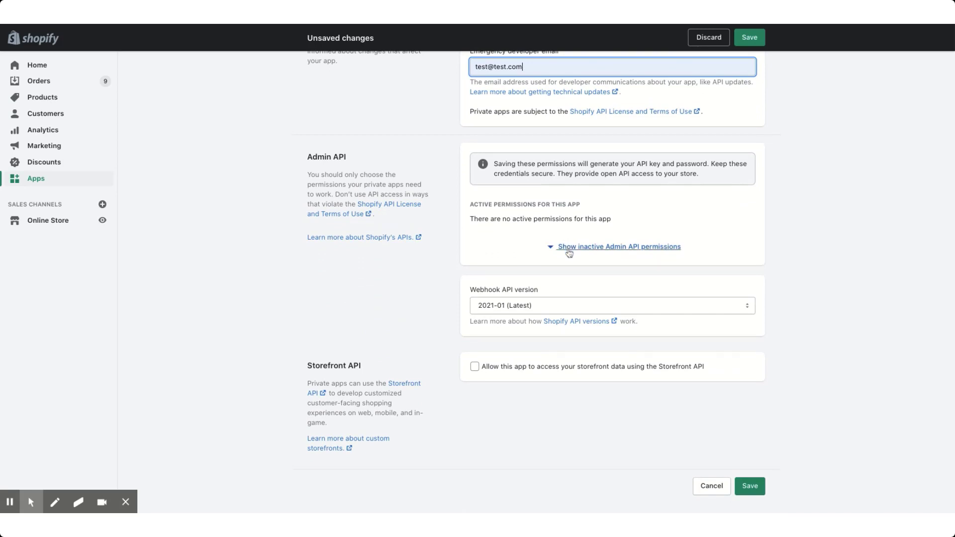
Reveal the inactive Admin API permissions and give Fulfillment services read and write access.
{"action": "left_click", "coordinate": [616, 247]}
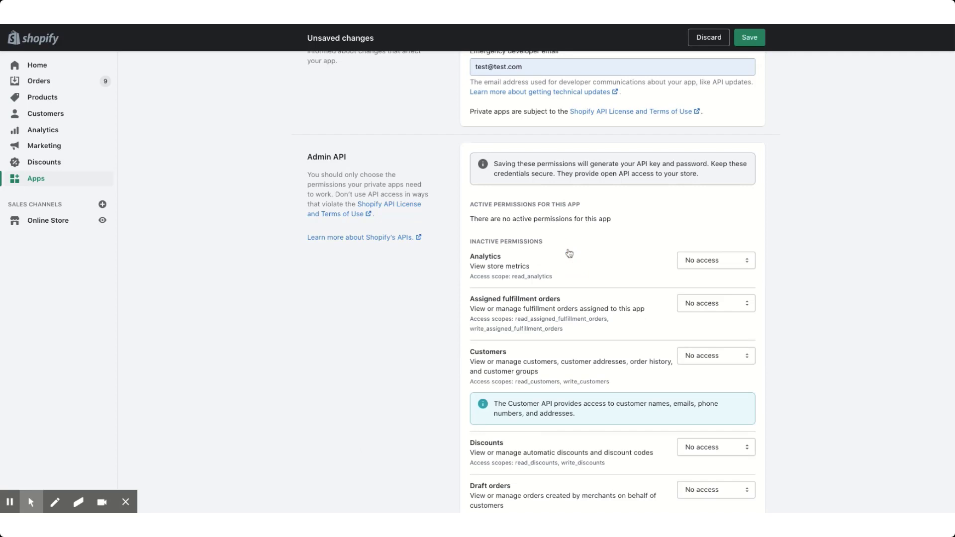
{"action": "scroll", "scroll_direction": "down", "scroll_amount": 3}
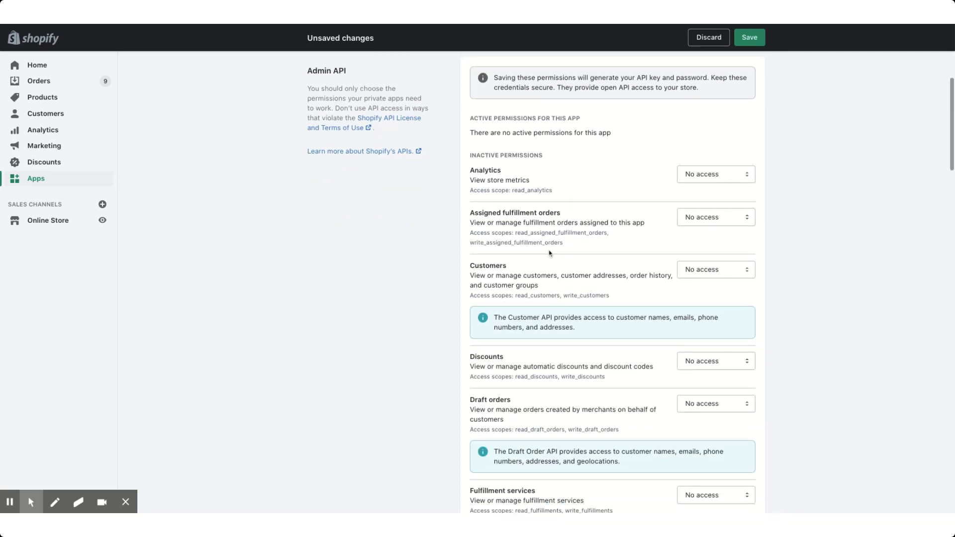
{"action": "scroll", "scroll_direction": "down", "scroll_amount": 3}
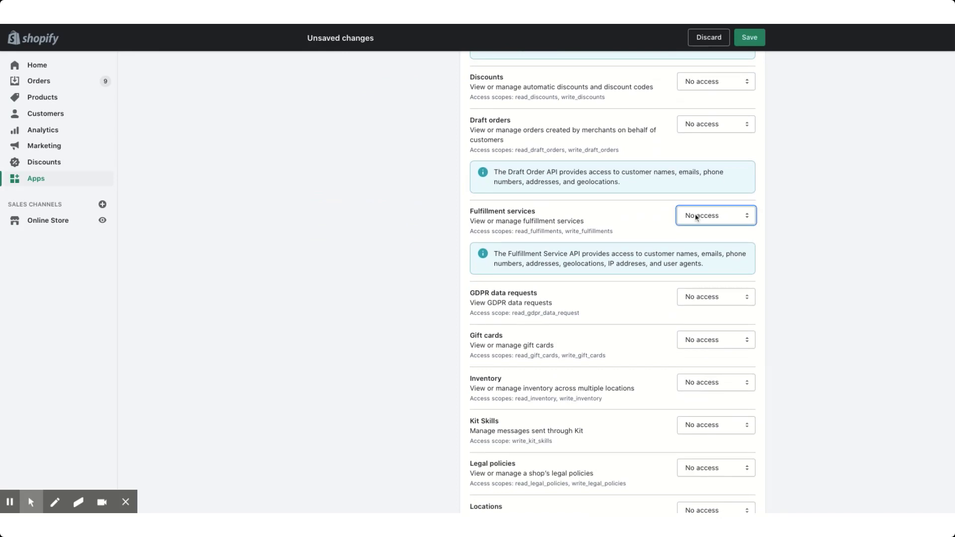
{"action": "left_click", "coordinate": [715, 215]}
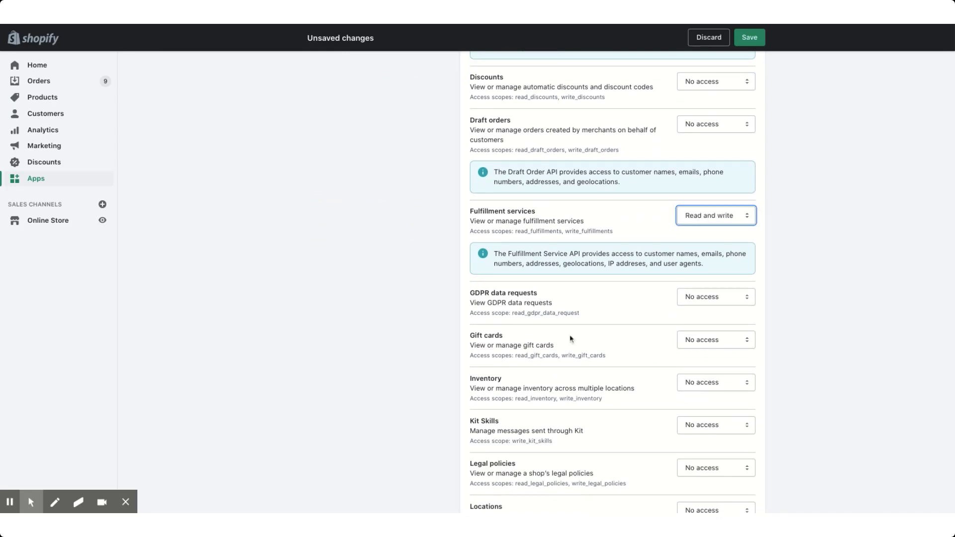
Set Orders to Read access and Products to Read and write.
{"action": "scroll", "scroll_direction": "down", "scroll_amount": 3}
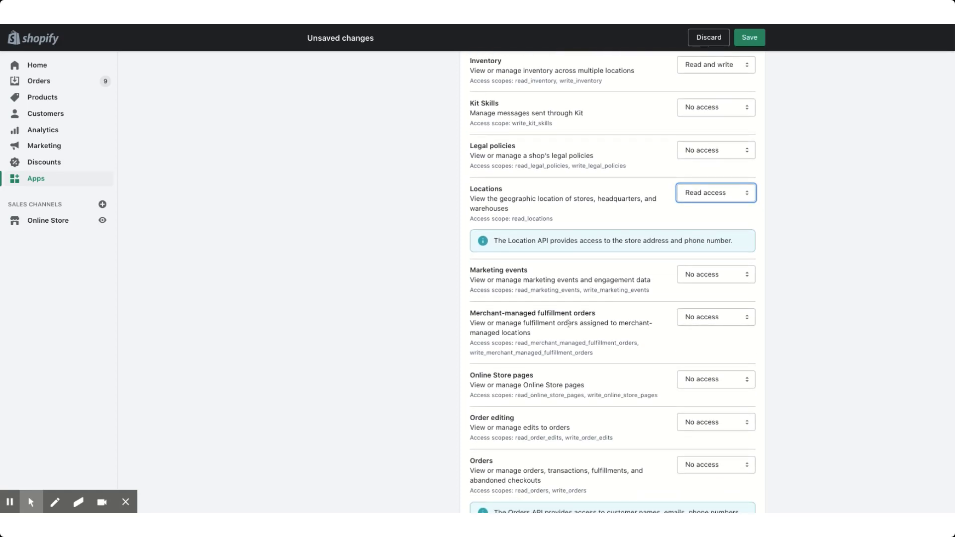
{"action": "mouse_move", "coordinate": [701, 418]}
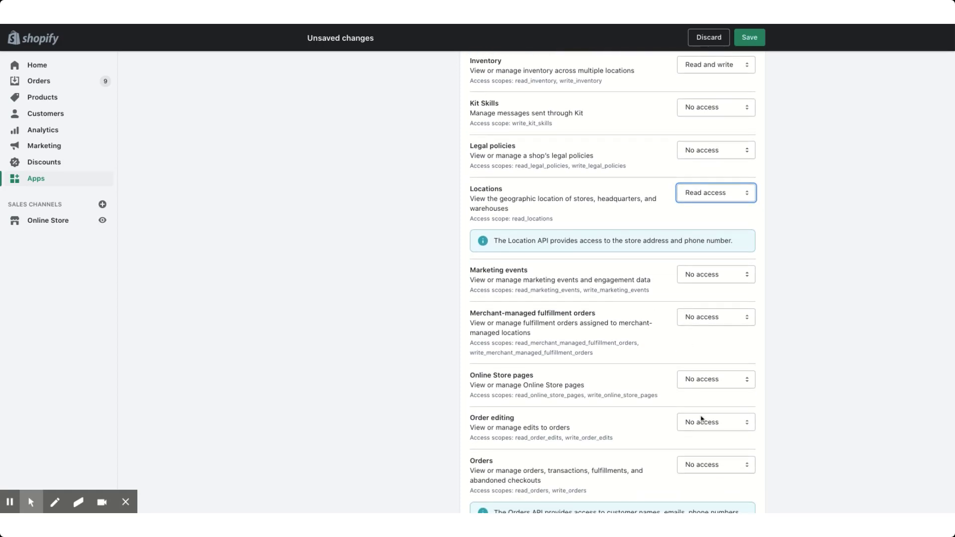
{"action": "left_click", "coordinate": [715, 464]}
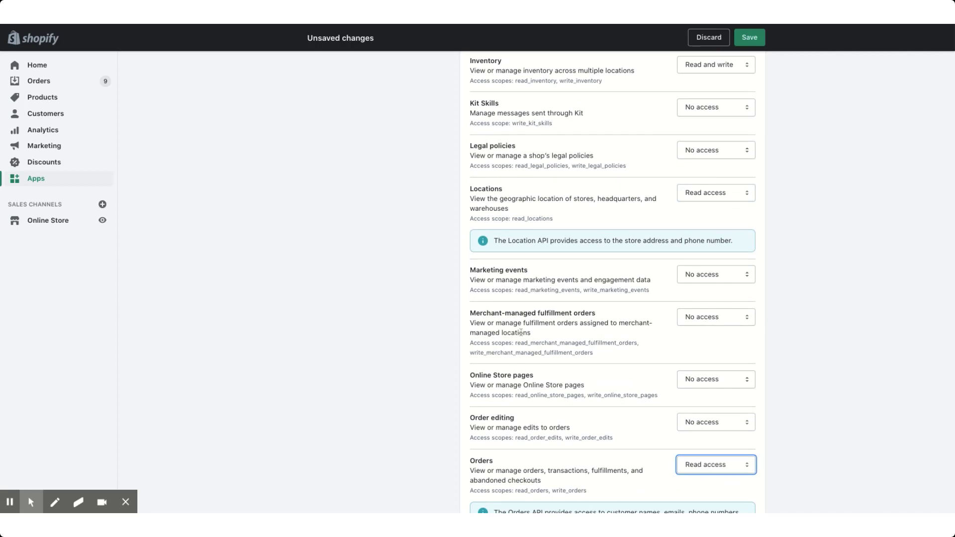
{"action": "scroll", "scroll_direction": "down", "scroll_amount": 3}
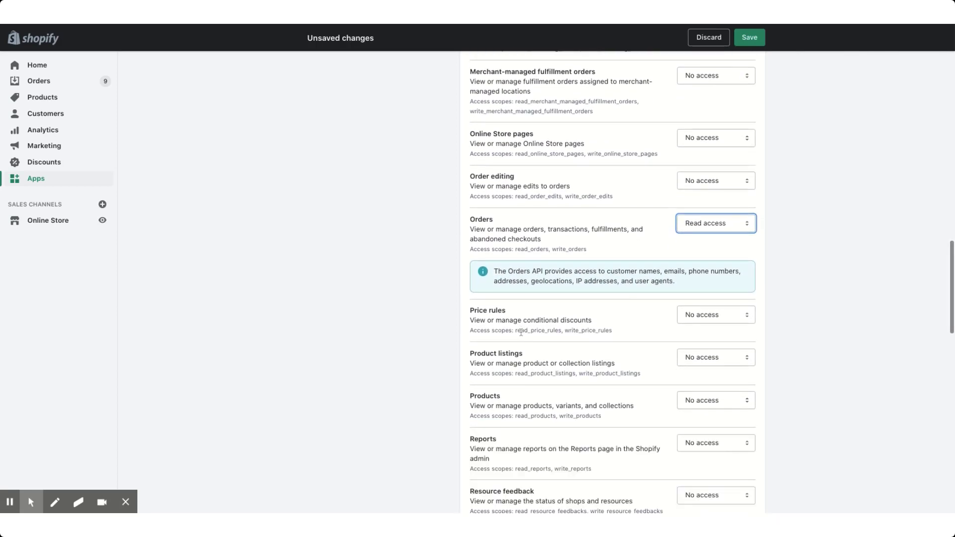
{"action": "scroll", "scroll_direction": "down", "scroll_amount": 3}
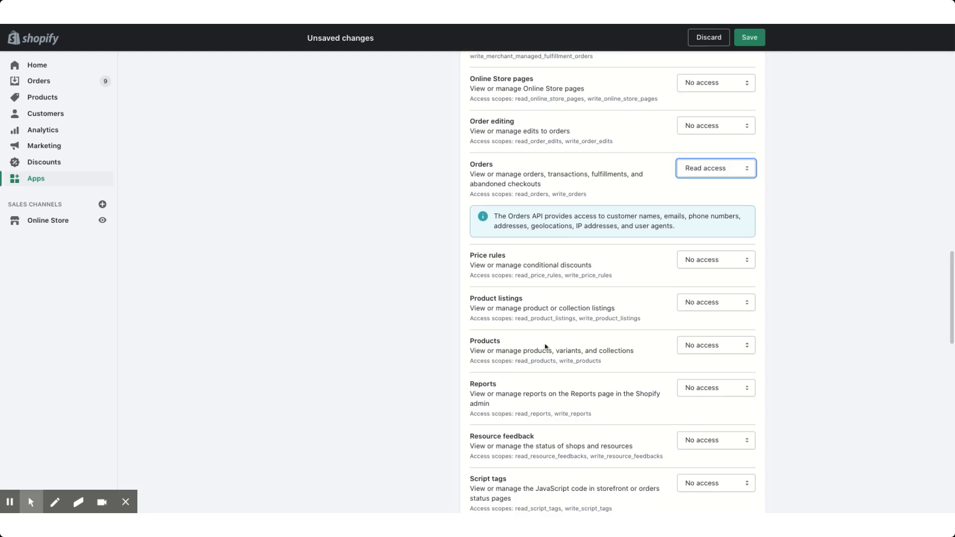
{"action": "left_click", "coordinate": [715, 344]}
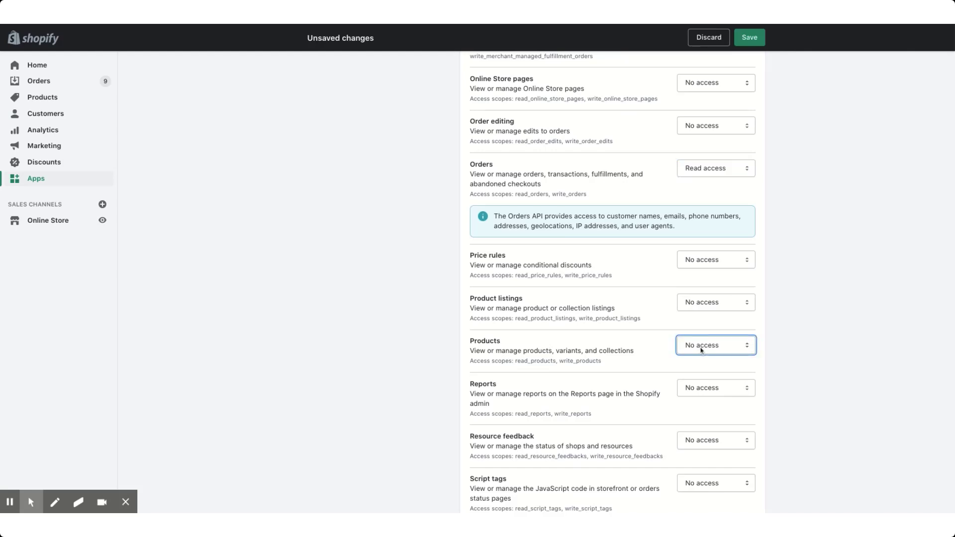
{"action": "left_click", "coordinate": [715, 345]}
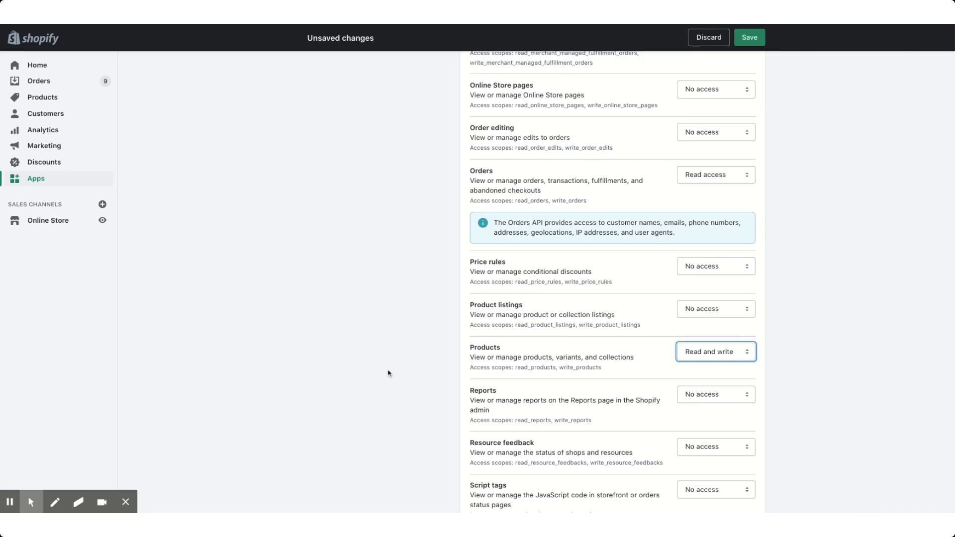
Adjust the remaining Admin API permissions, checking the Customers access options.
{"action": "scroll", "scroll_direction": "down", "scroll_amount": 3}
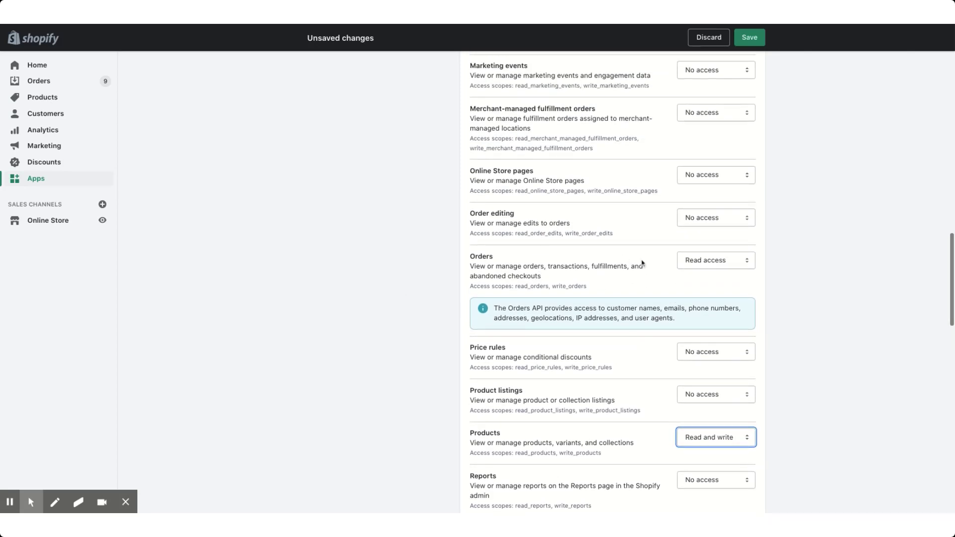
{"action": "left_click", "coordinate": [715, 260]}
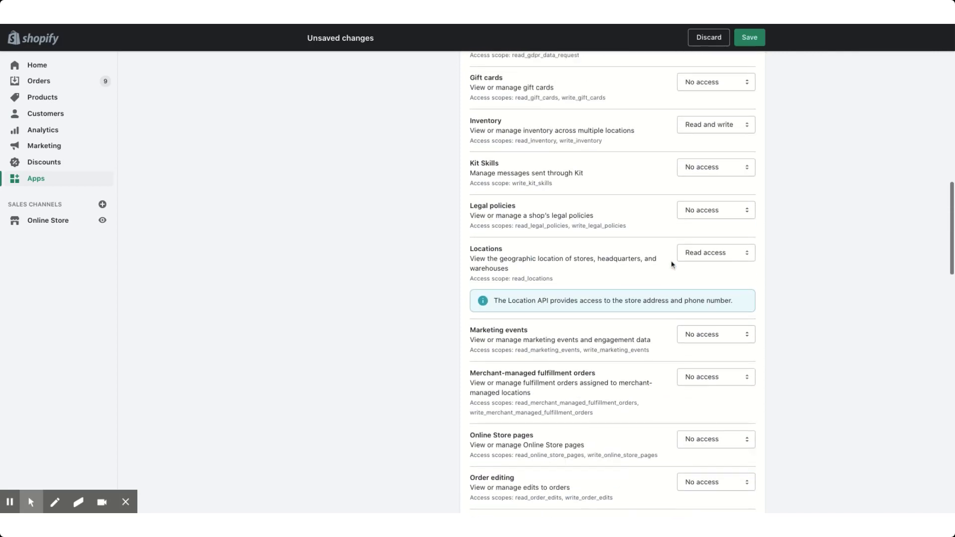
{"action": "scroll", "scroll_direction": "up", "scroll_amount": 3}
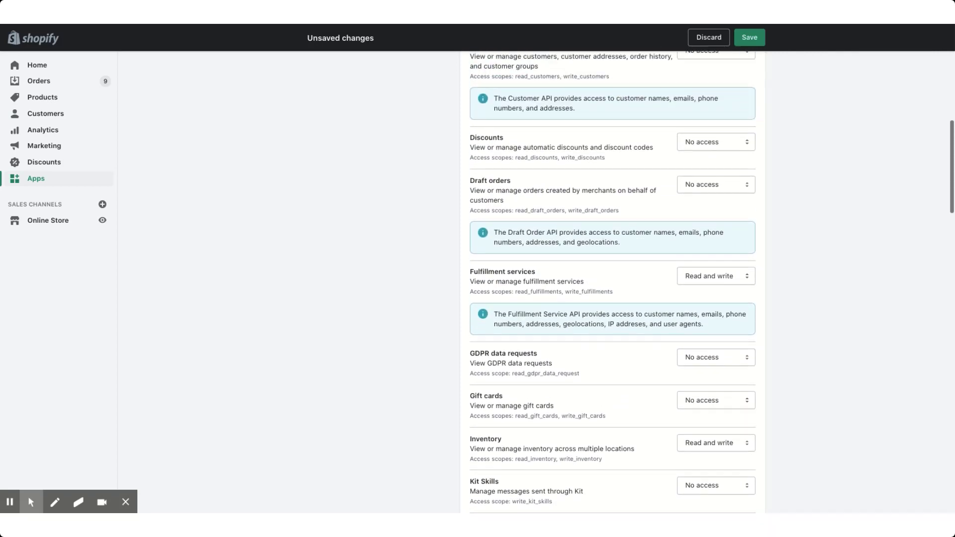
{"action": "scroll", "scroll_direction": "up", "scroll_amount": 3}
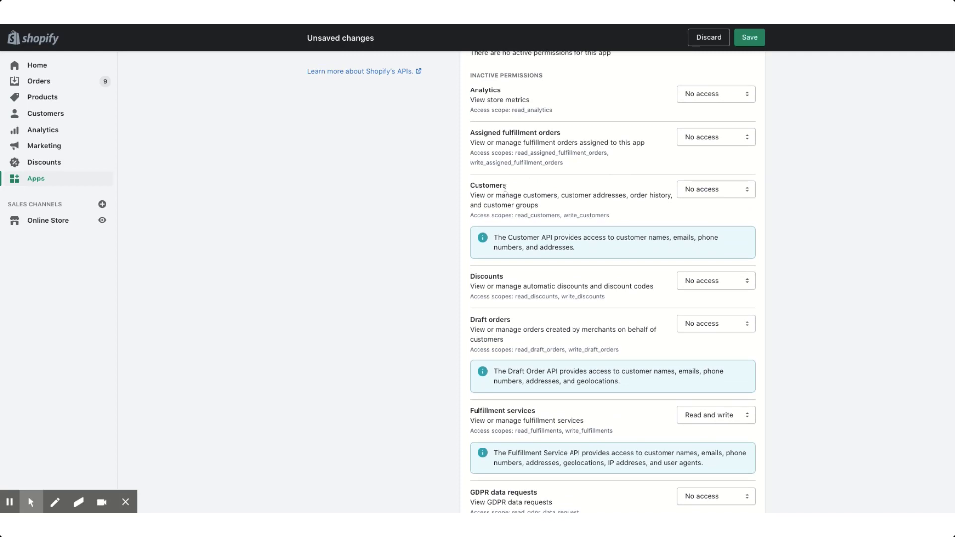
{"action": "left_click", "coordinate": [715, 189]}
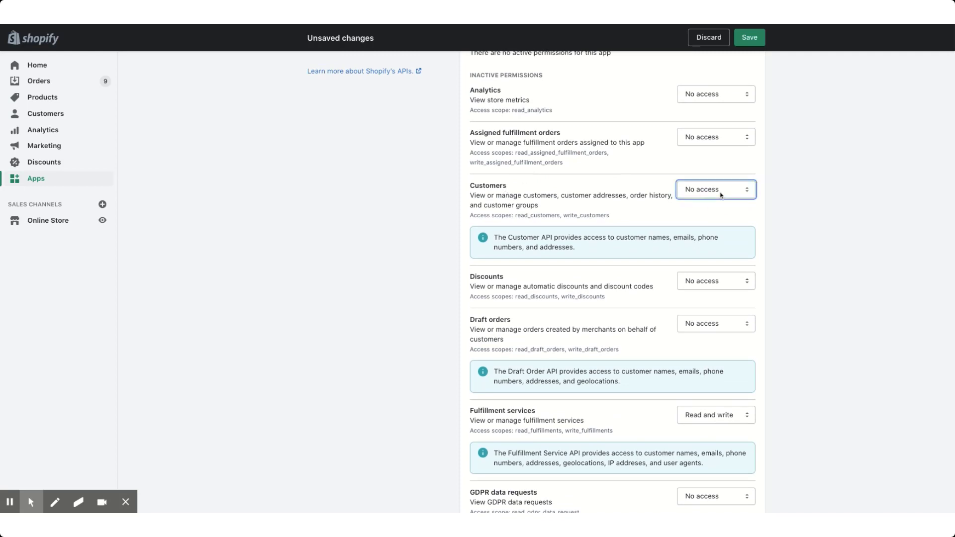
{"action": "mouse_move", "coordinate": [438, 222]}
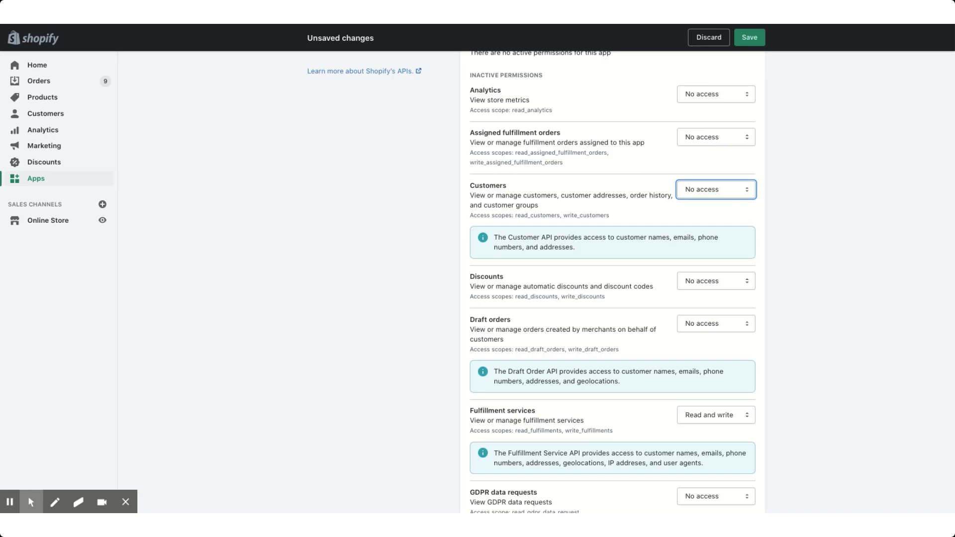
Save the Flxpoint app and confirm Create app to generate its credentials.
{"action": "left_click", "coordinate": [749, 37]}
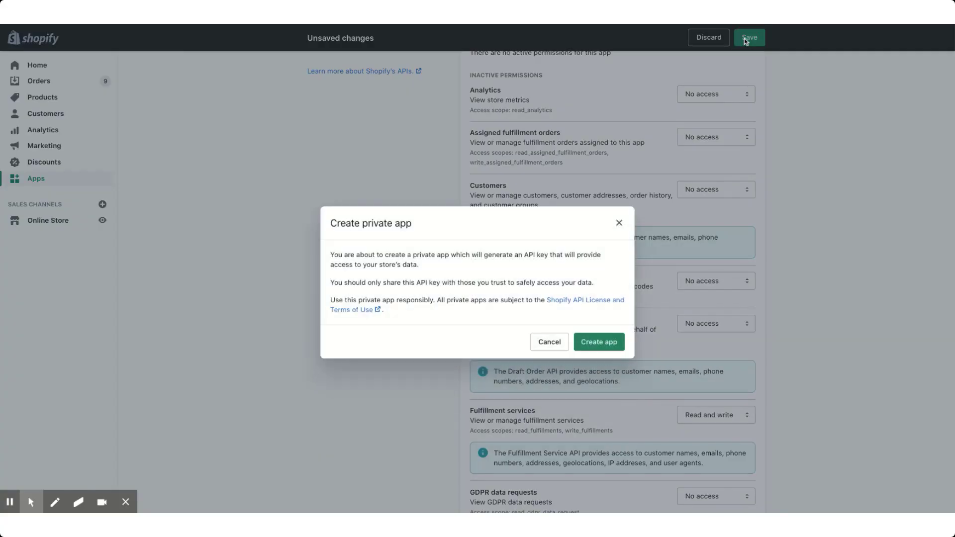
{"action": "mouse_move", "coordinate": [581, 336]}
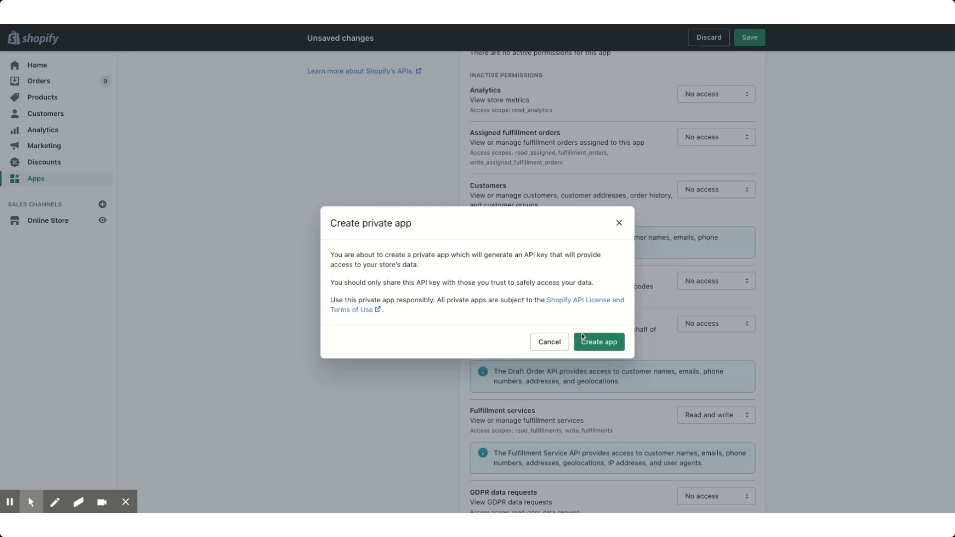
{"action": "left_click", "coordinate": [598, 341]}
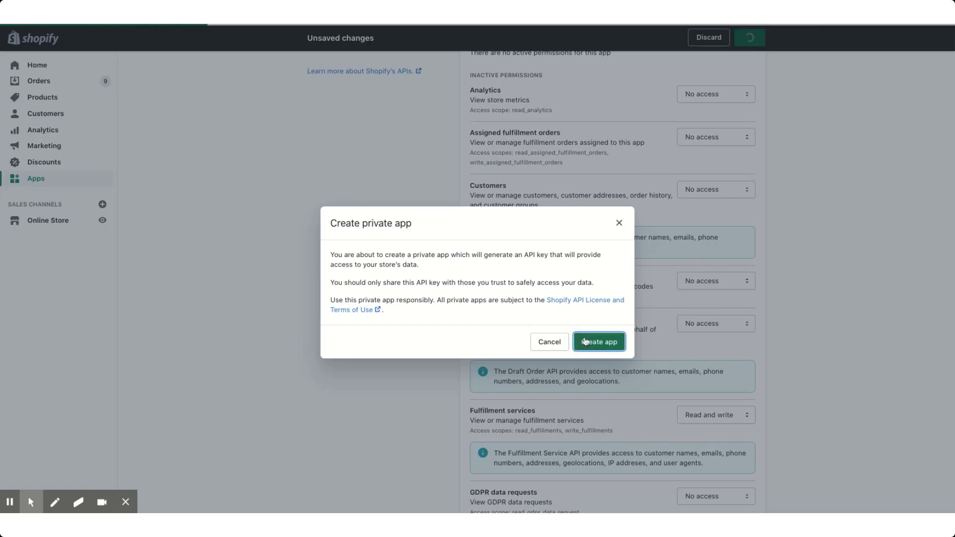
{"action": "left_click", "coordinate": [597, 342]}
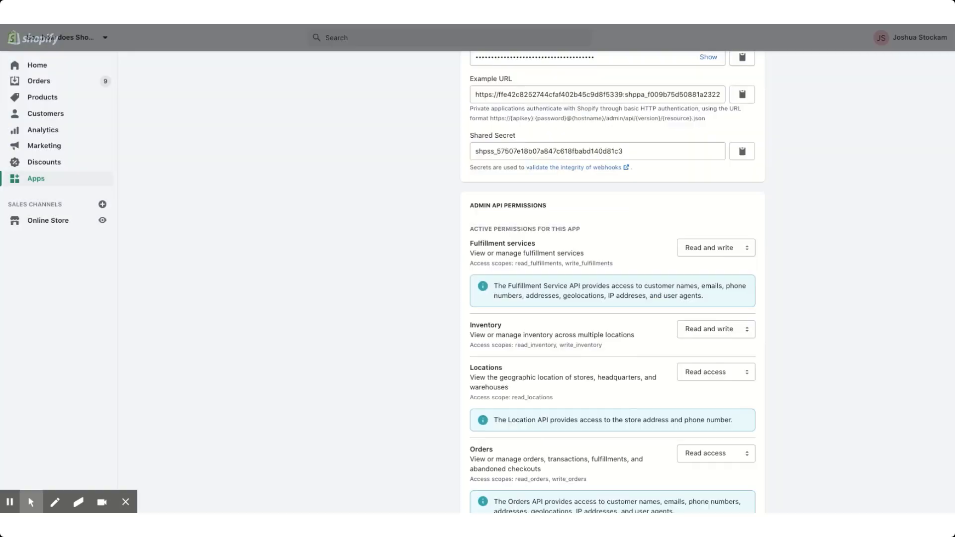
{"action": "scroll", "scroll_direction": "up", "scroll_amount": 3}
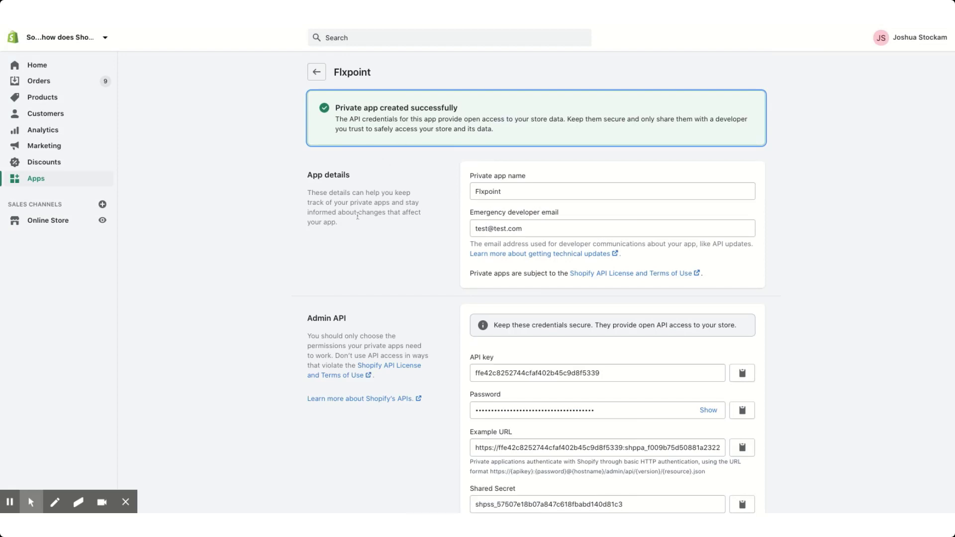
{"action": "mouse_move", "coordinate": [363, 271]}
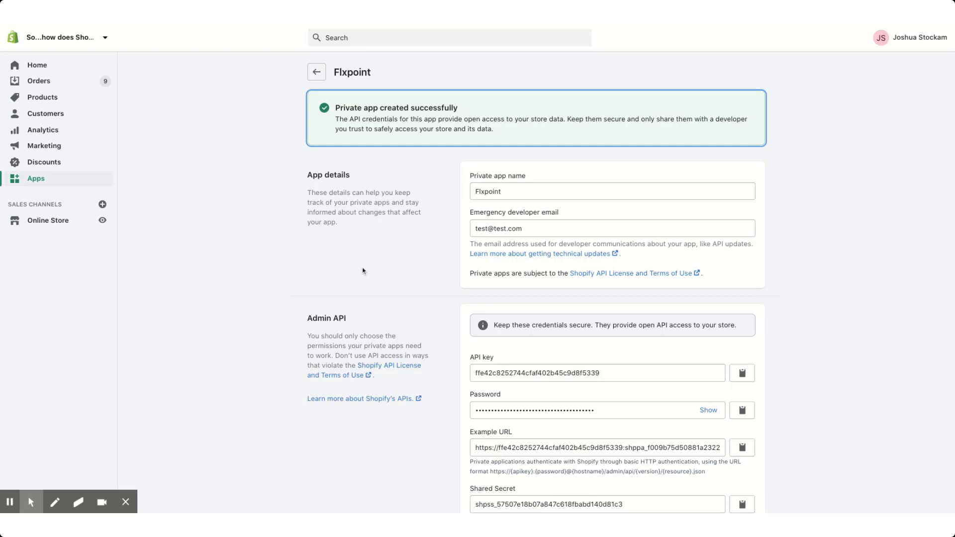
{"action": "scroll", "scroll_direction": "down", "scroll_amount": 3}
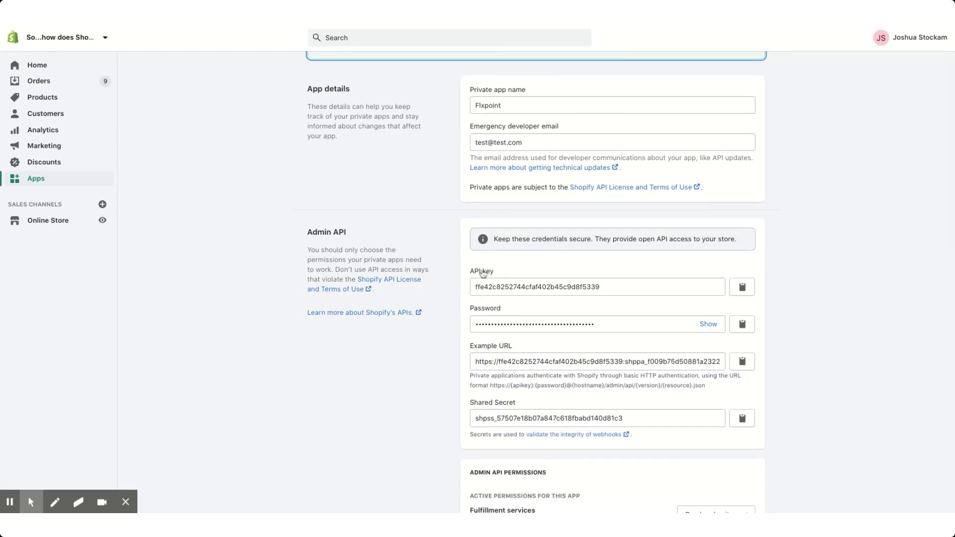